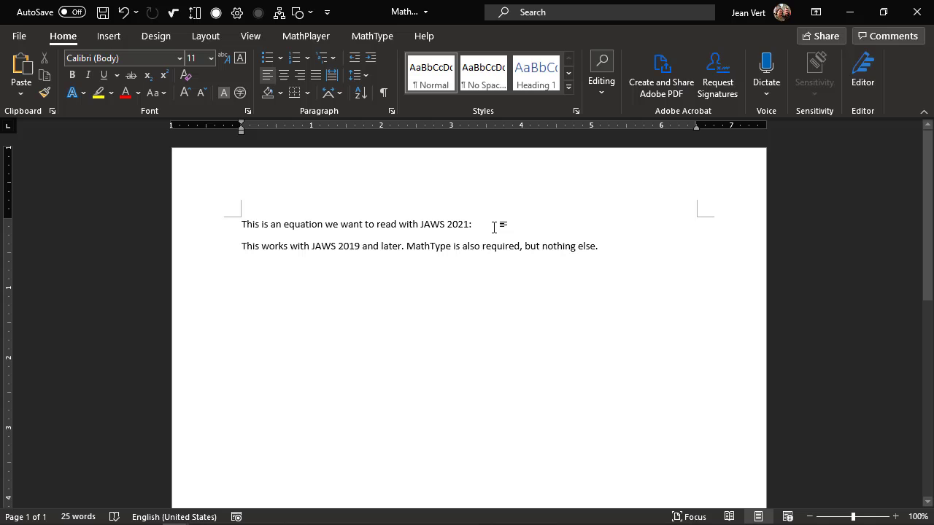
Place the cursor after the first sentence and start a new inline MathType equation
left_click(473, 225)
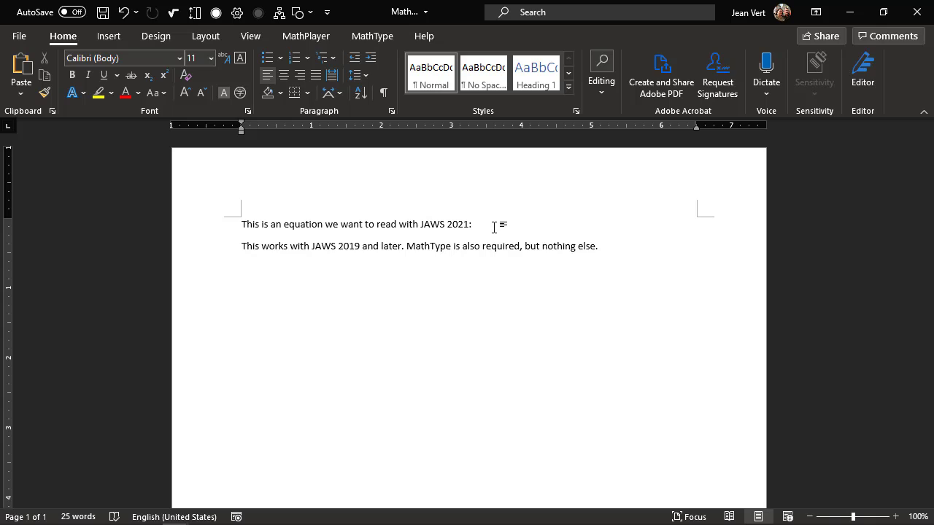
left_click(473, 225)
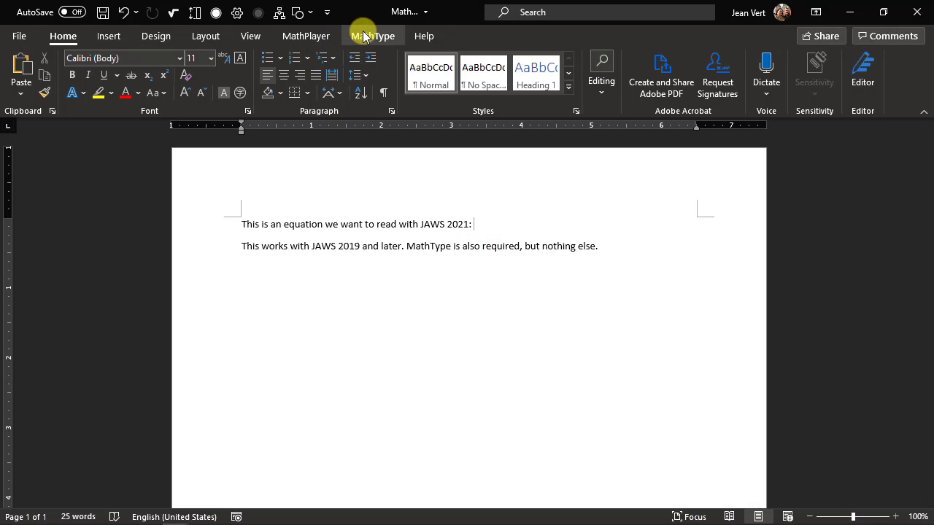
left_click(373, 35)
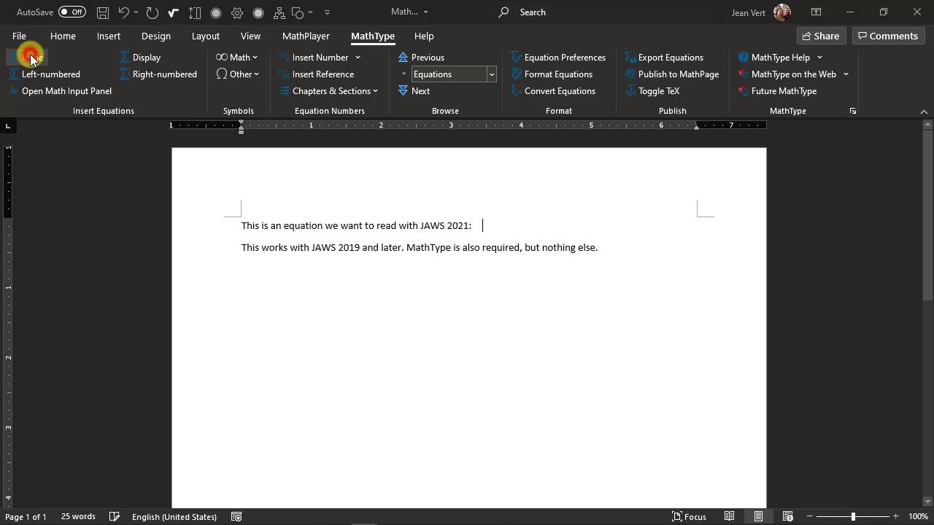
left_click(29, 57)
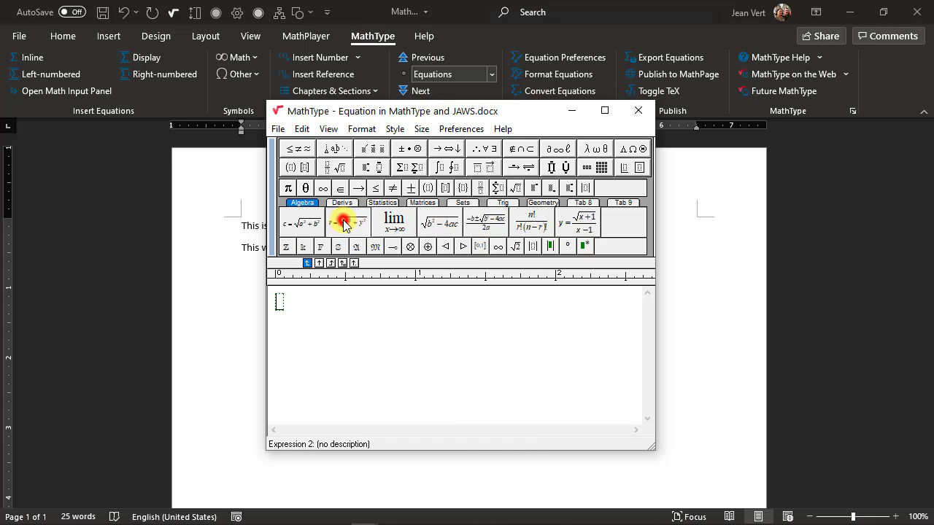
Insert the r = √(x²+y²) template from the Algebra tab and place it inline in Word
left_click(347, 222)
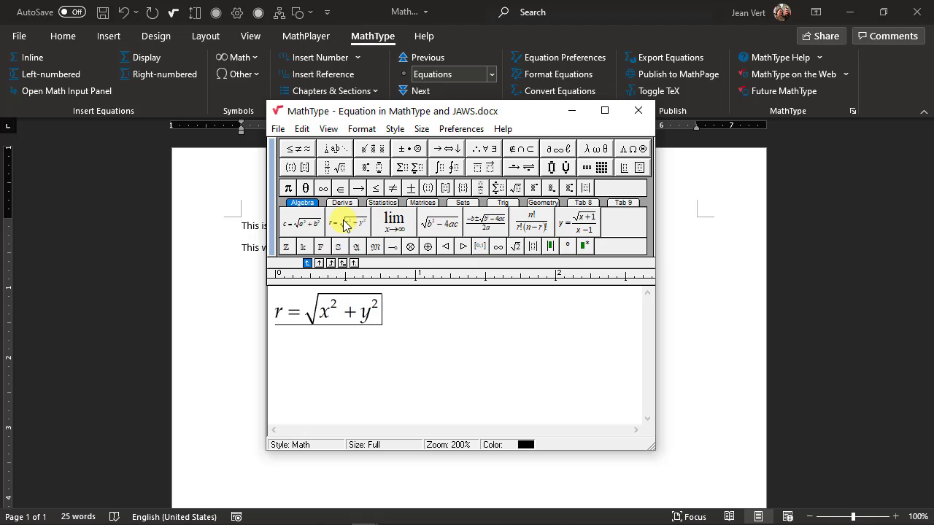
left_click(640, 111)
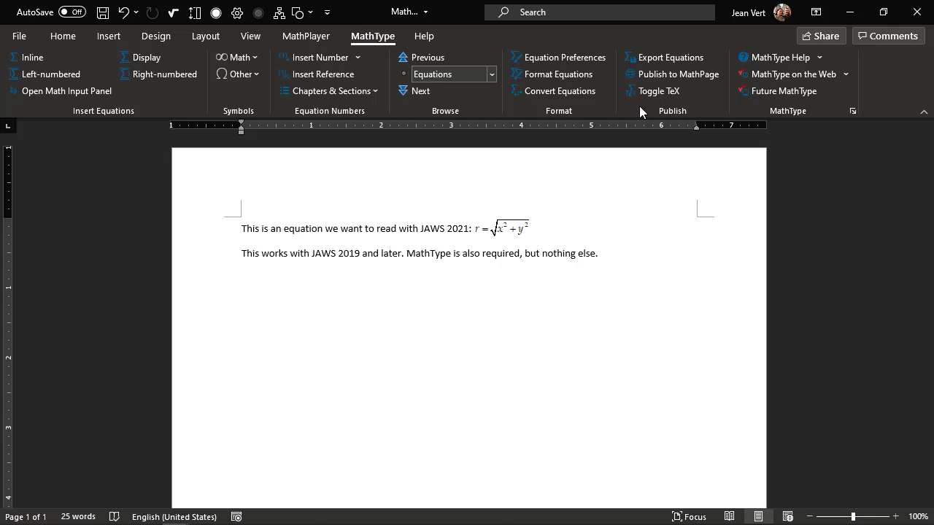
Reopen the inline equation in MathType and show the editor's View menu
left_click(533, 228)
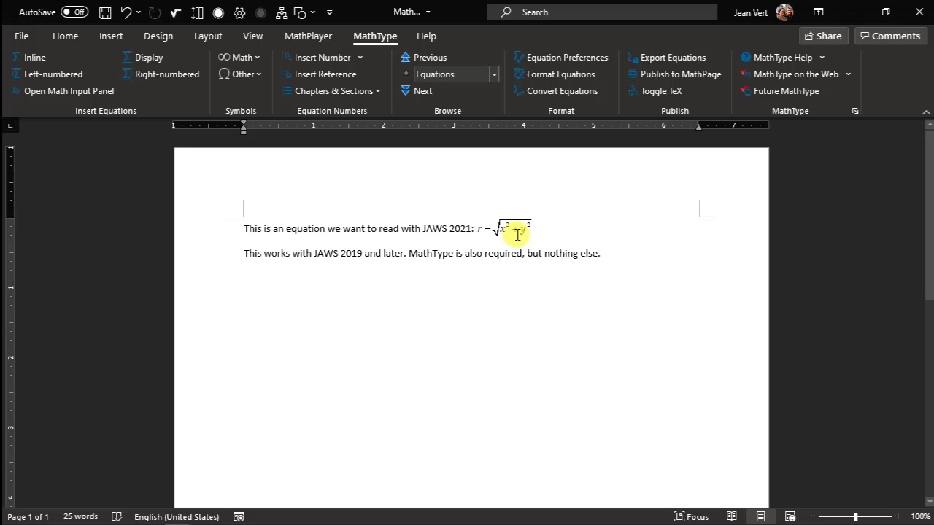
double_click(510, 227)
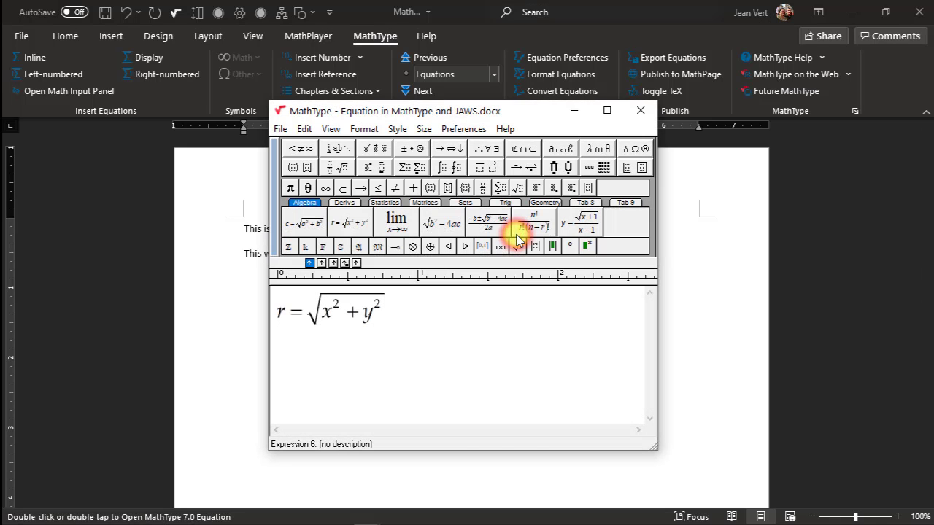
left_click(330, 129)
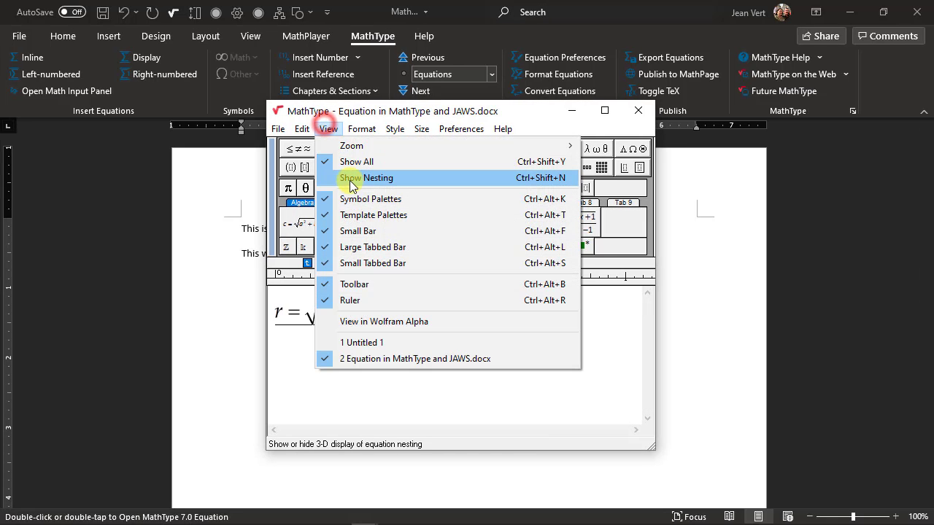